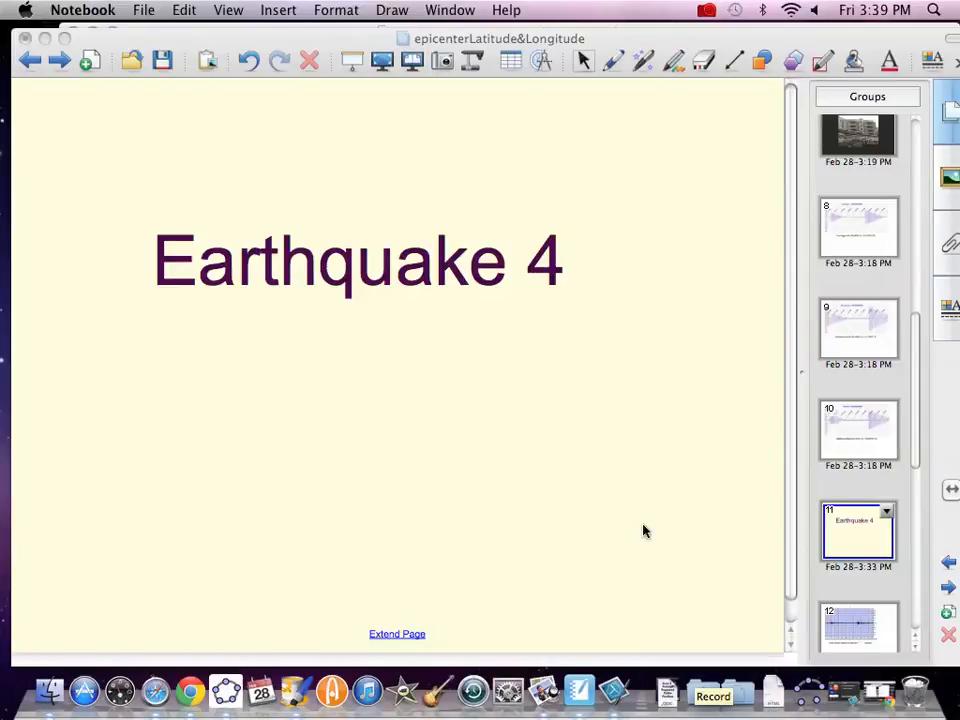
mouse_move(640, 520)
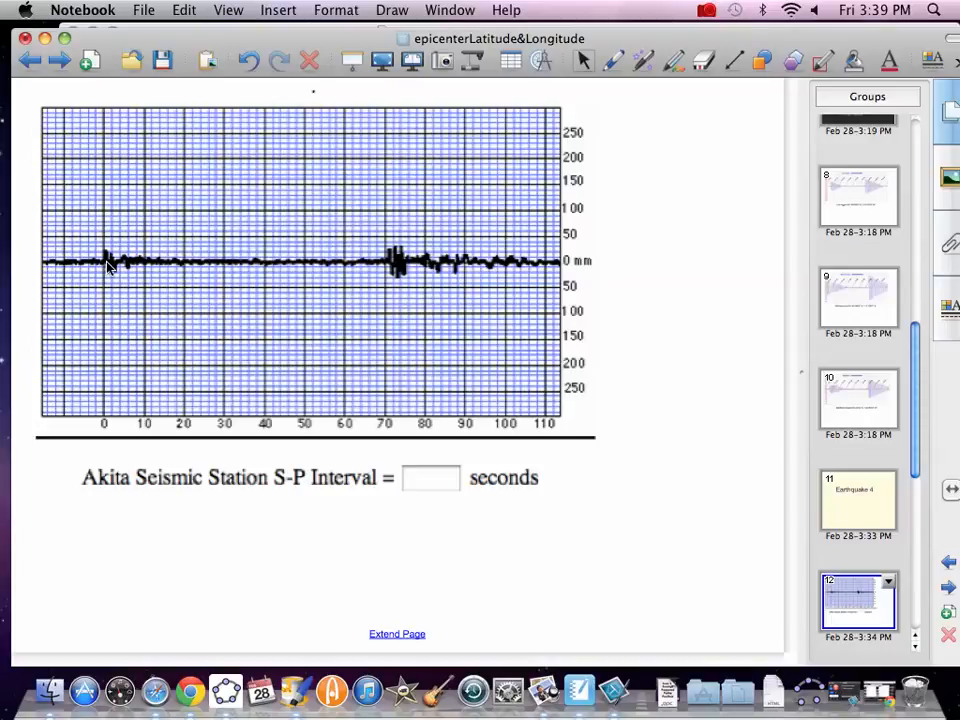
mouse_move(393, 265)
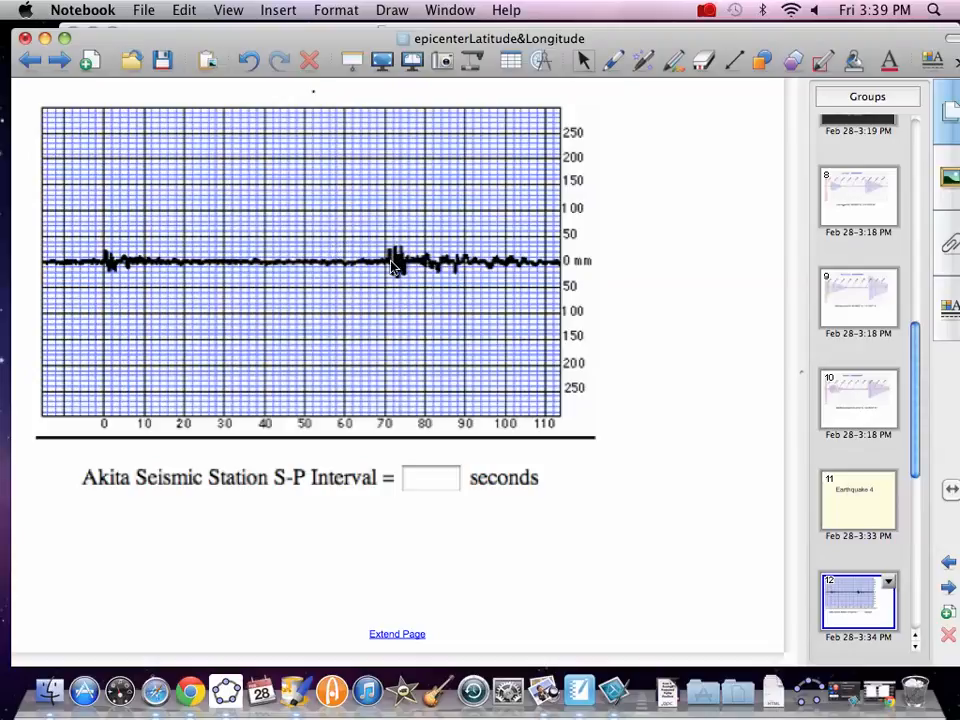
mouse_move(672, 530)
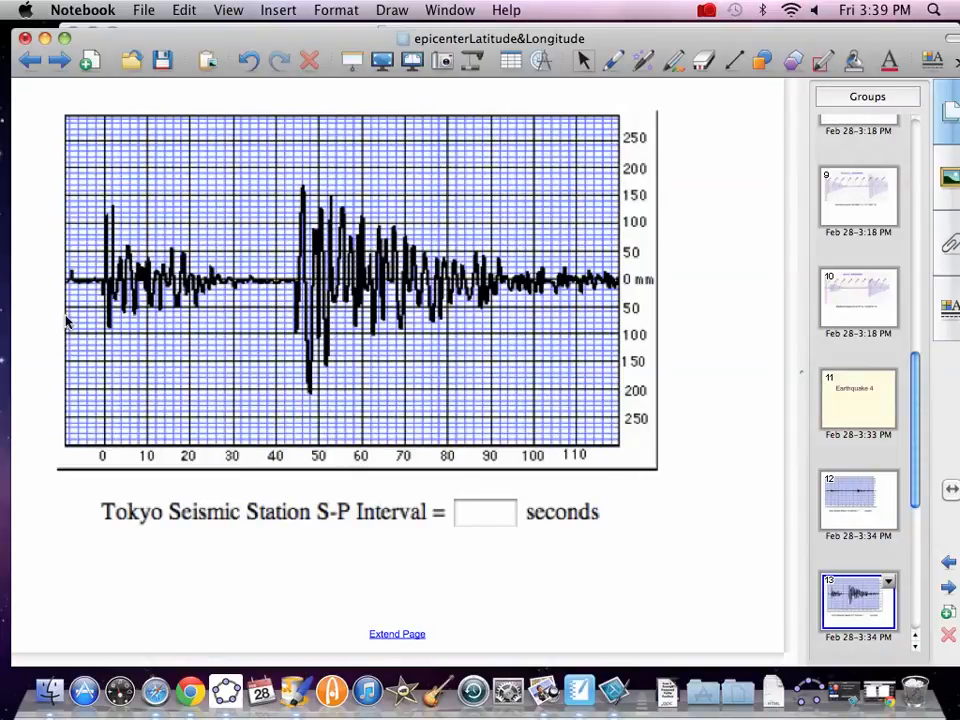
mouse_move(305, 288)
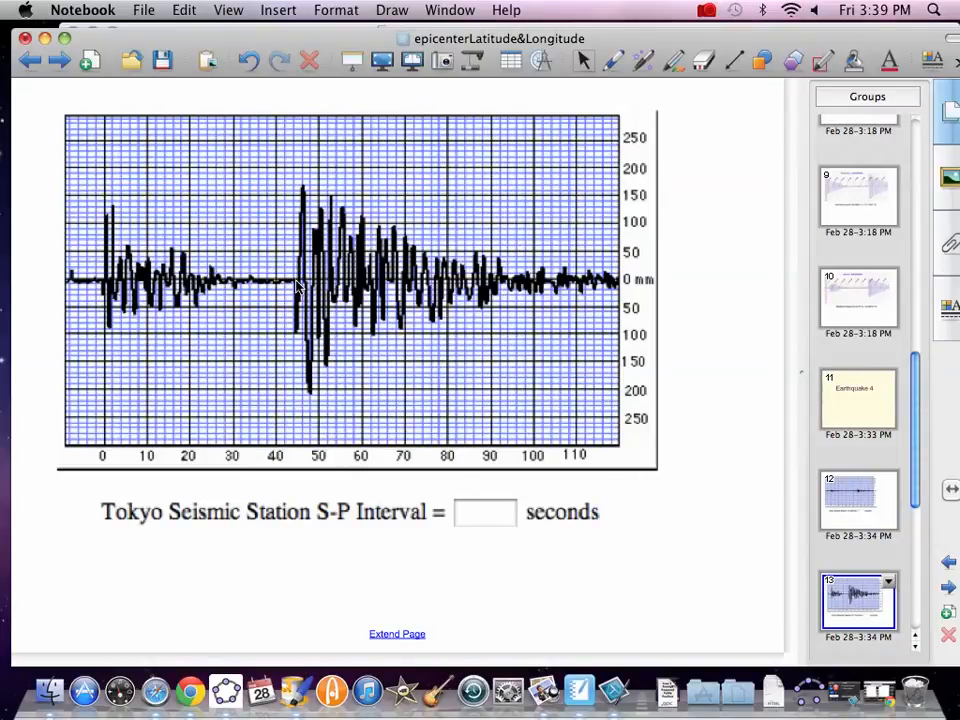
mouse_move(547, 322)
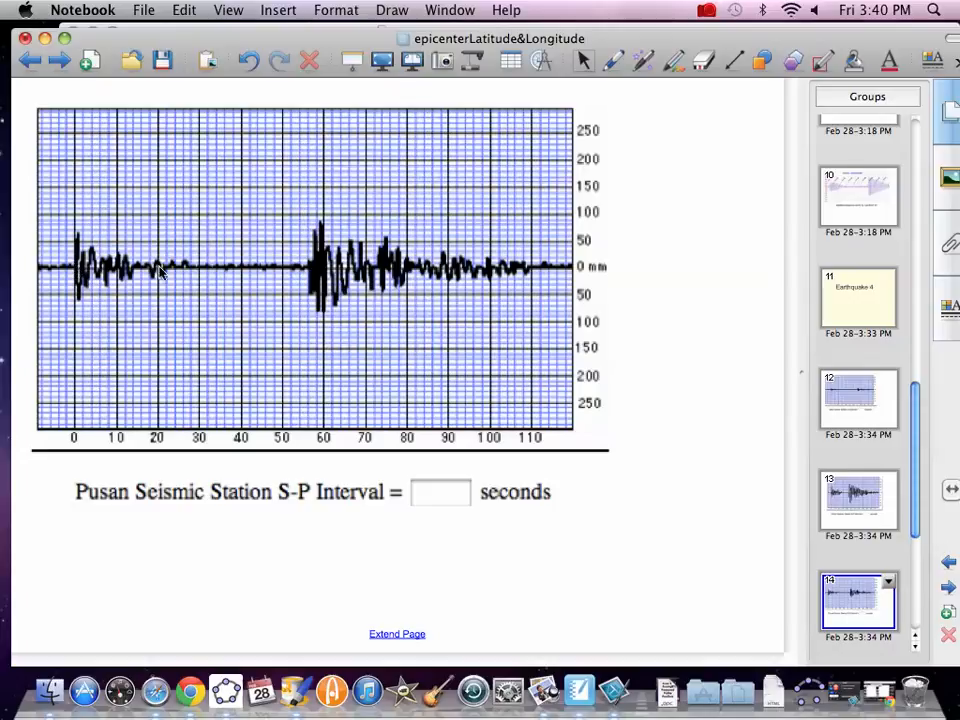
mouse_move(310, 270)
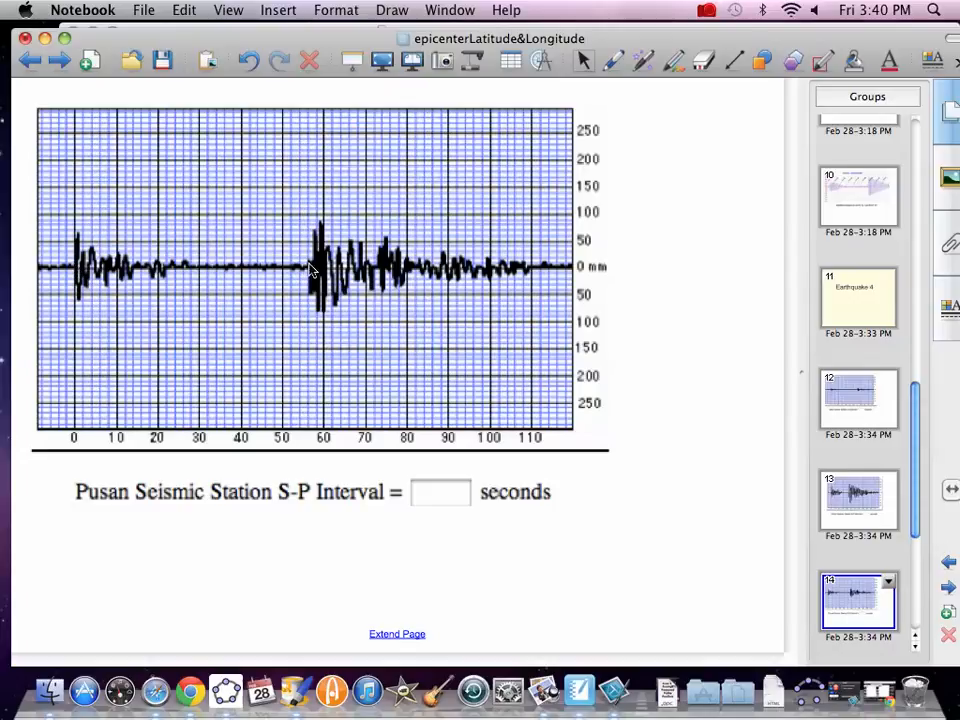
mouse_move(640, 572)
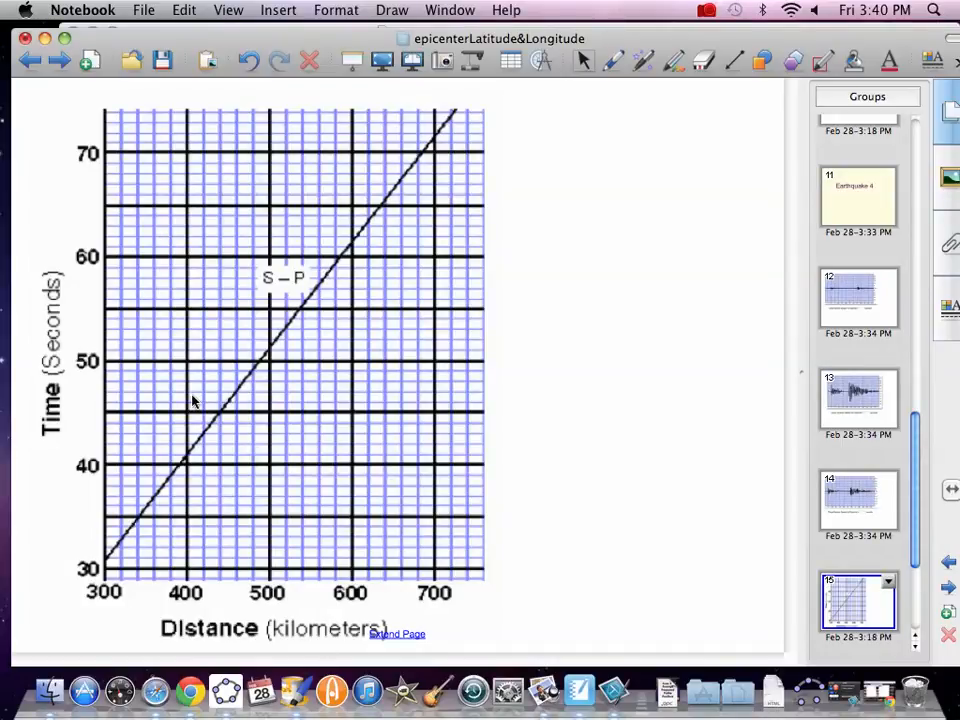
mouse_move(110, 150)
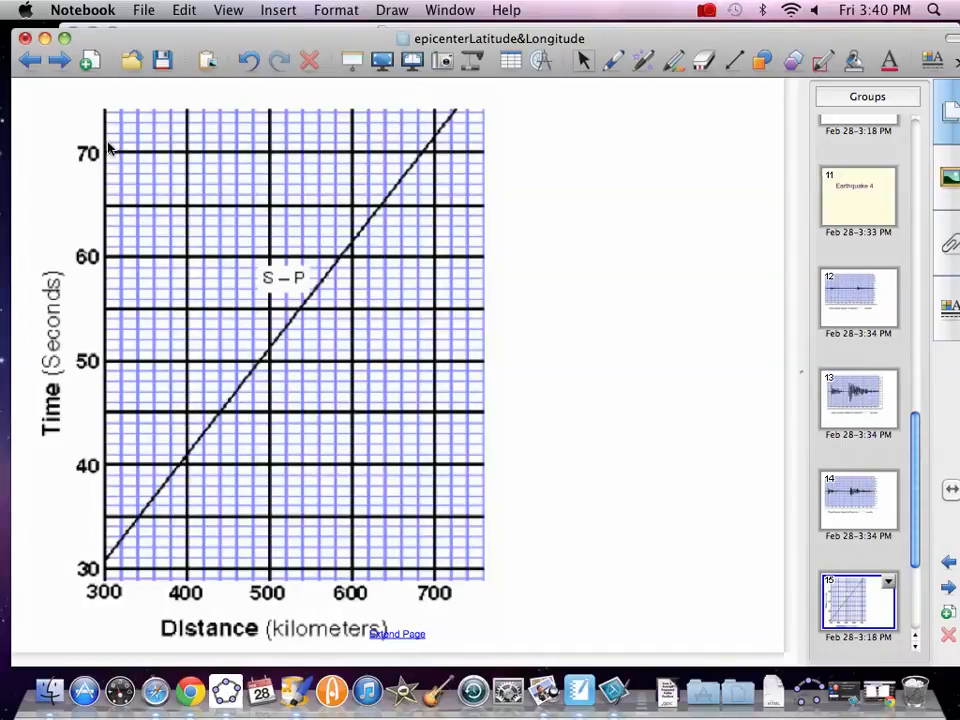
mouse_move(430, 148)
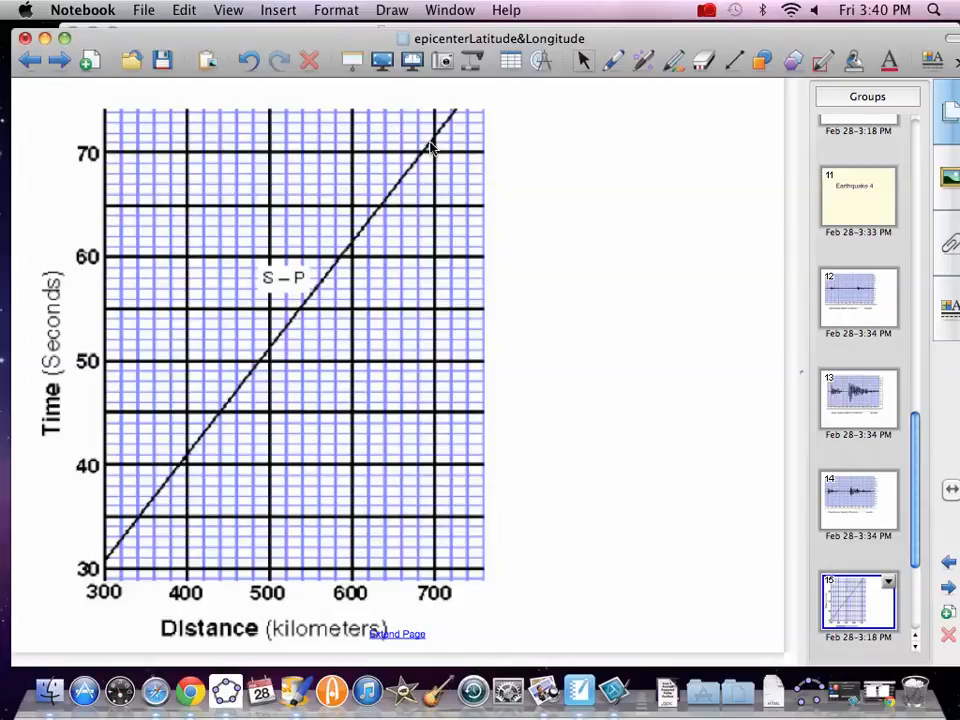
mouse_move(605, 460)
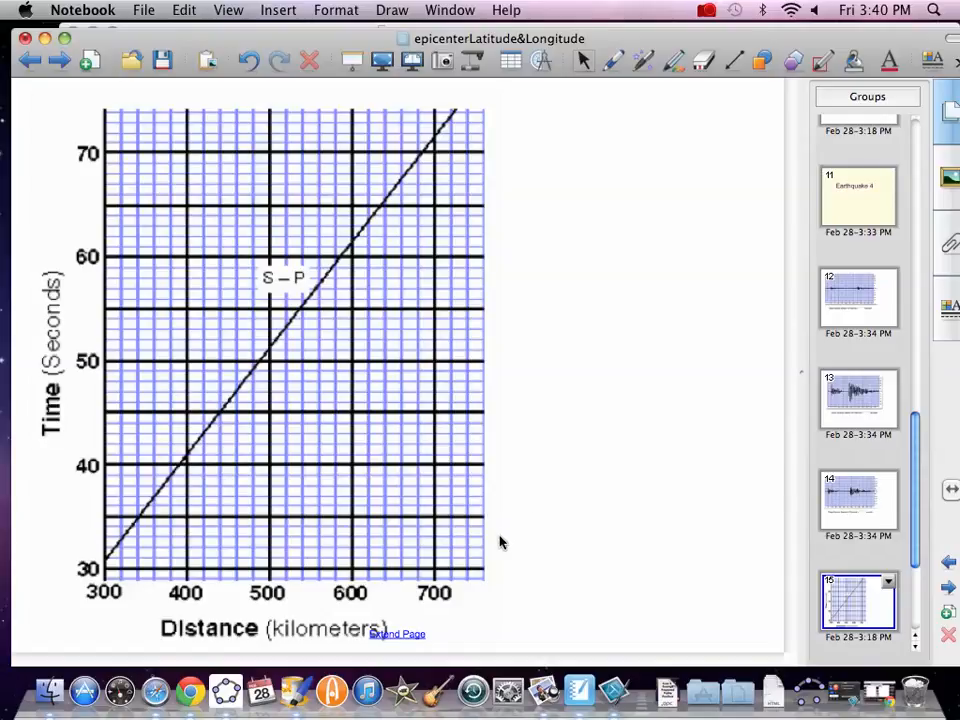
mouse_move(110, 425)
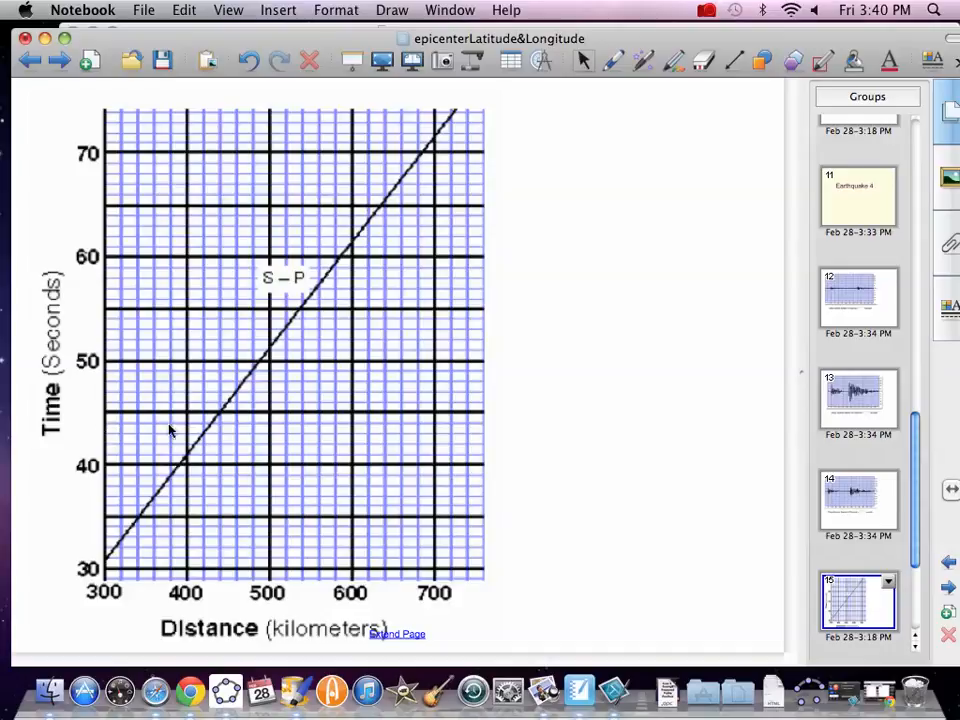
mouse_move(200, 540)
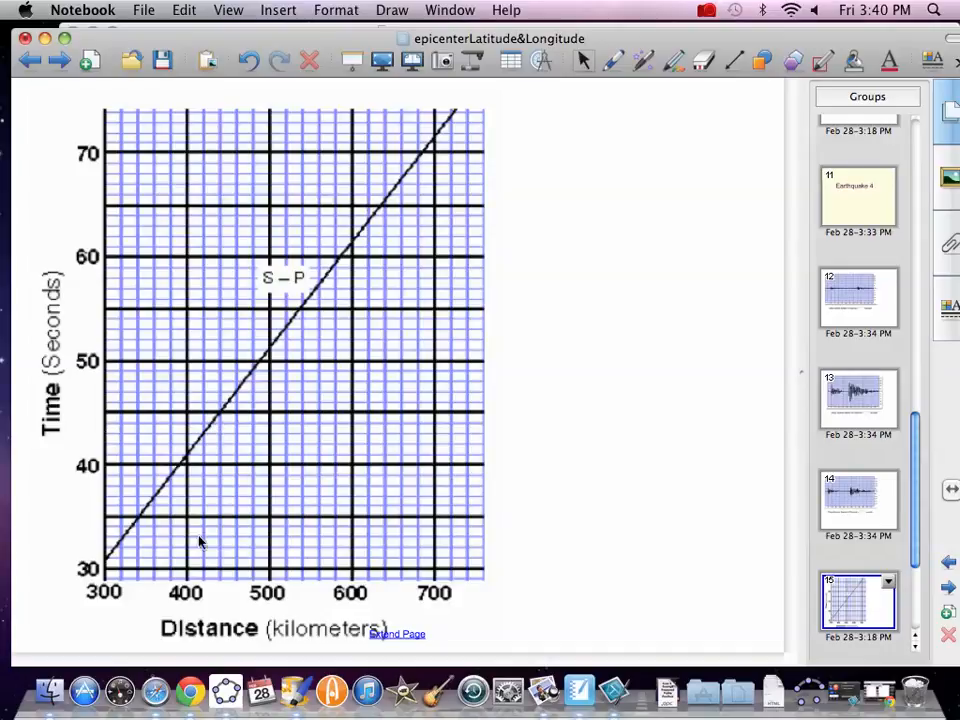
mouse_move(224, 577)
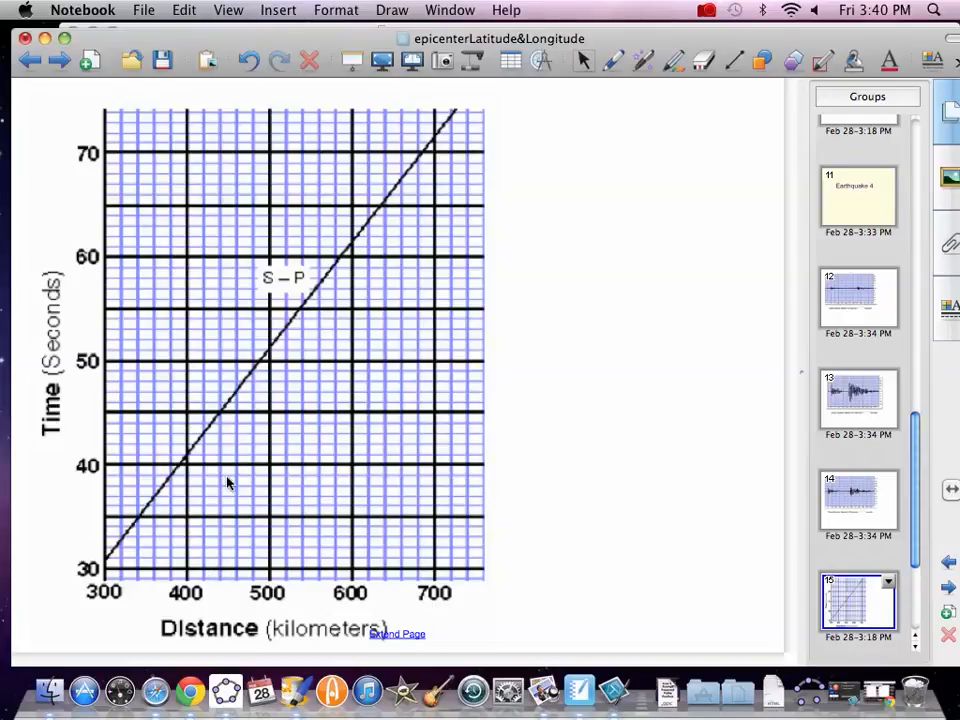
mouse_move(212, 430)
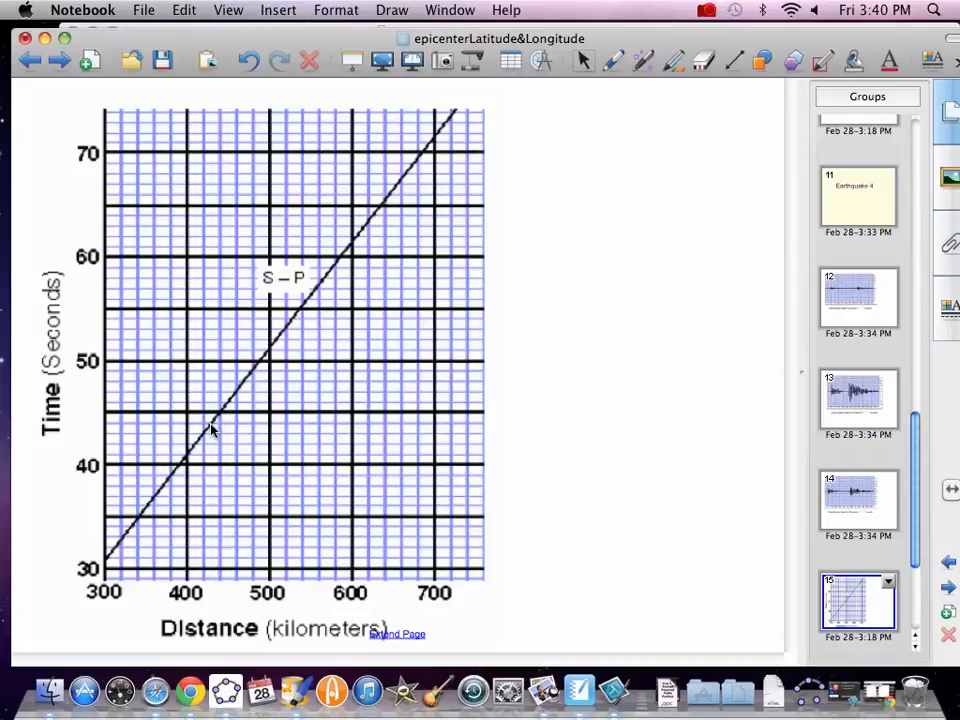
mouse_move(200, 366)
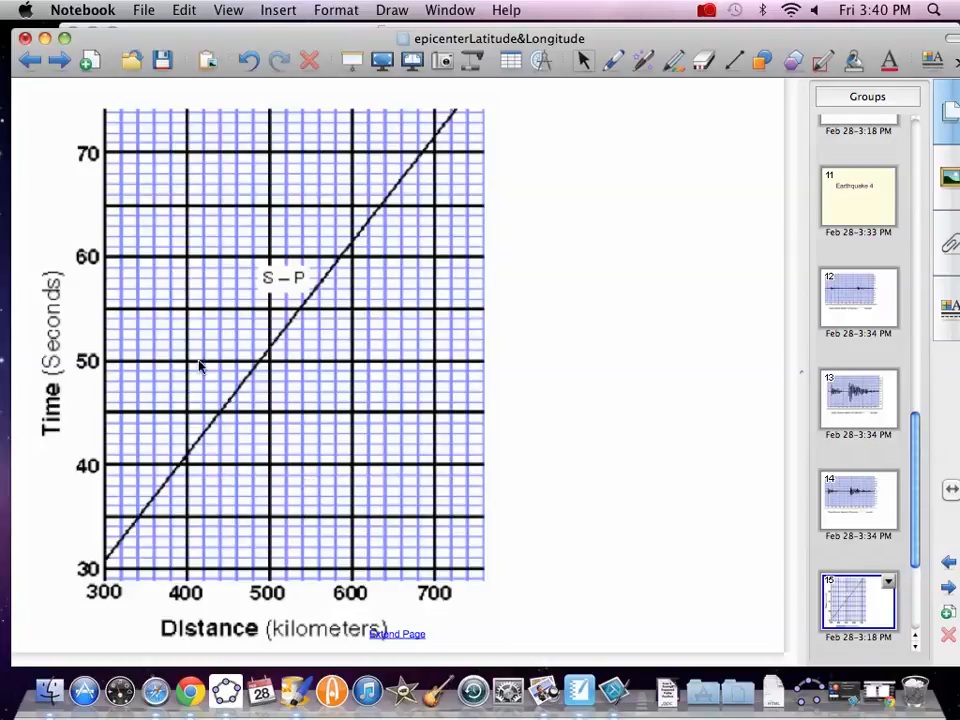
mouse_move(110, 308)
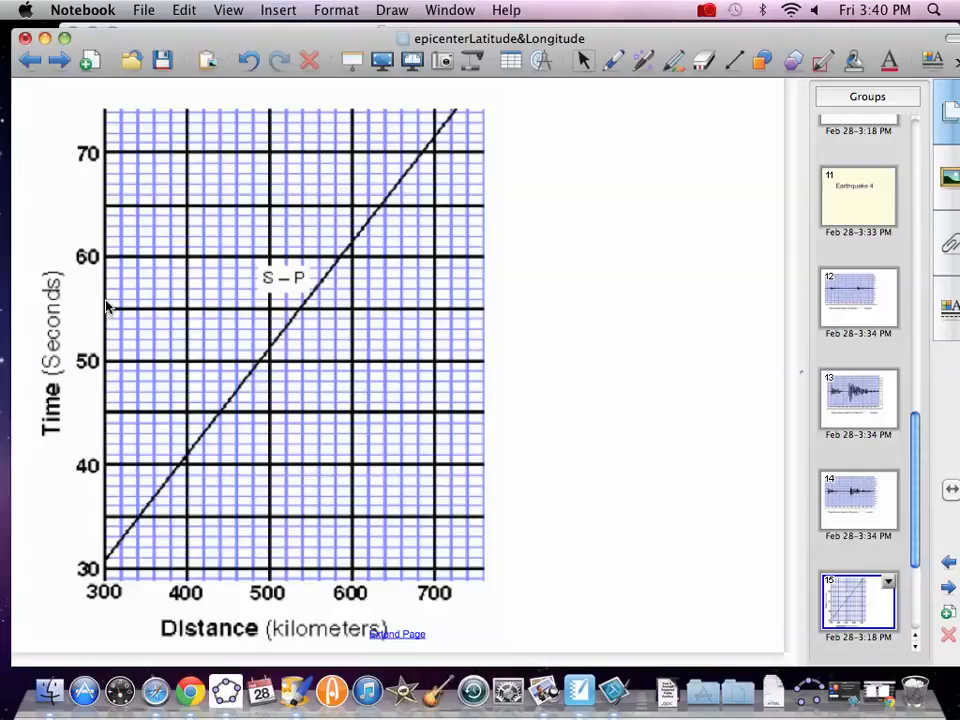
mouse_move(308, 305)
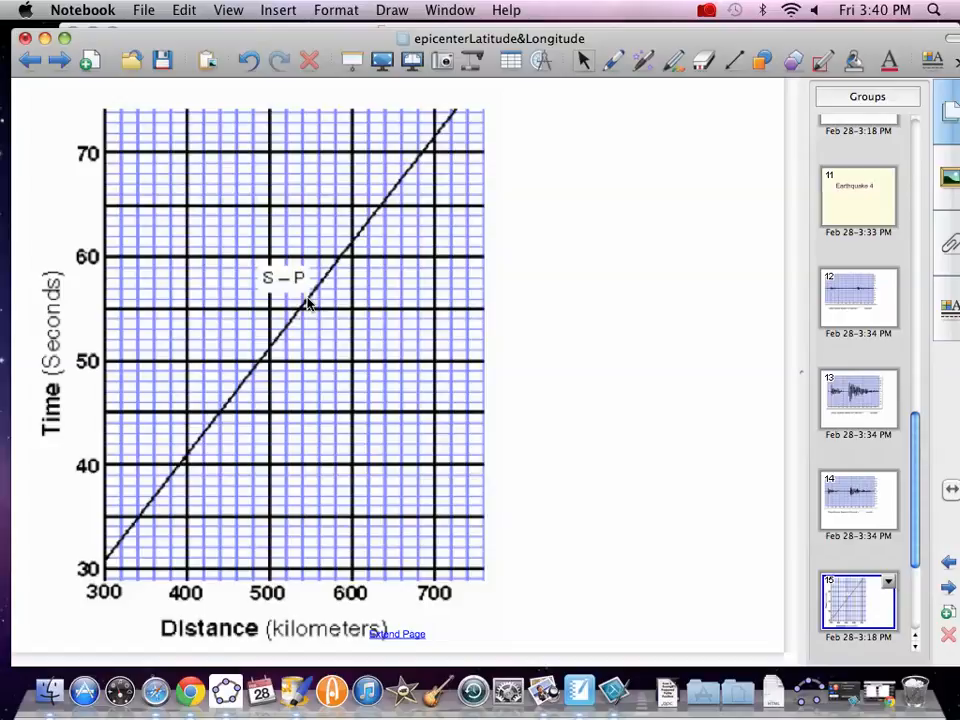
mouse_move(650, 460)
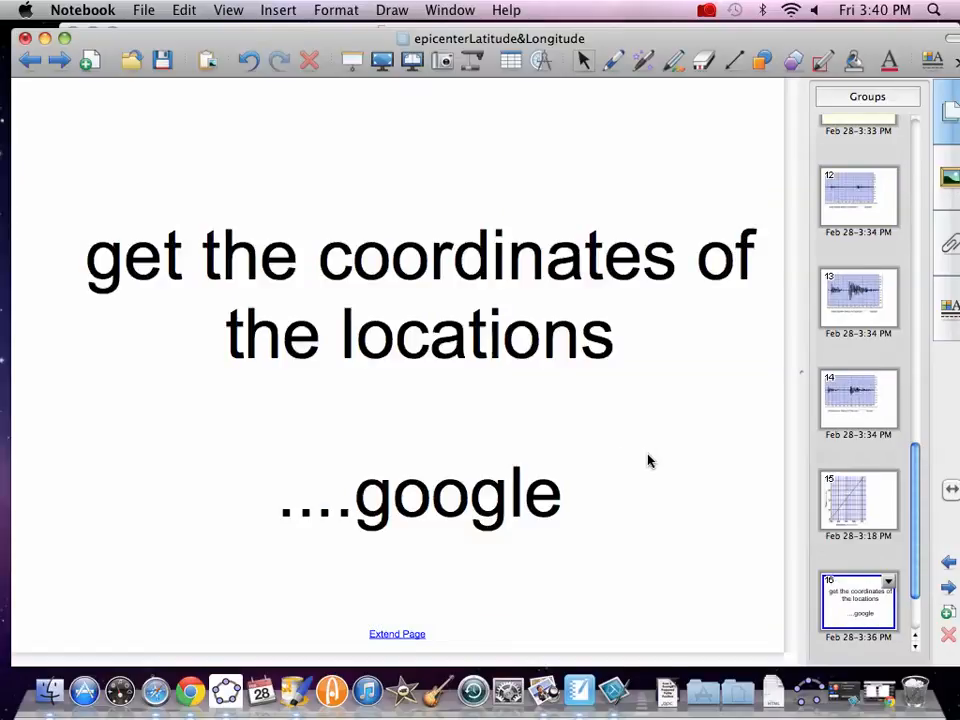
mouse_move(483, 333)
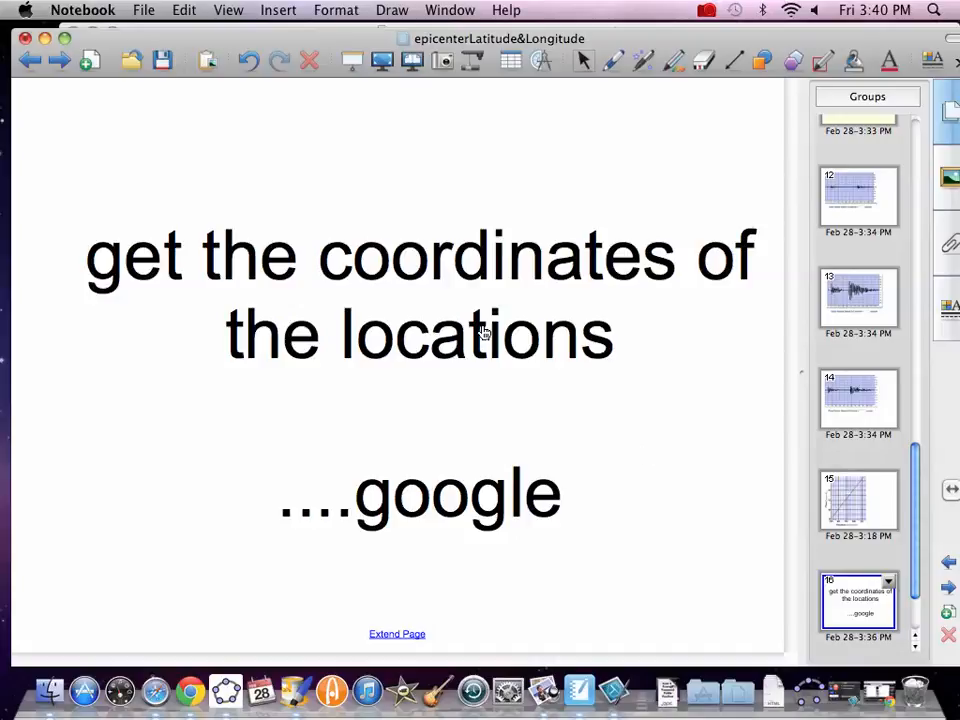
Step: From the 'get the coordinates' slide, bring up Chrome on Google's homepage
click(195, 690)
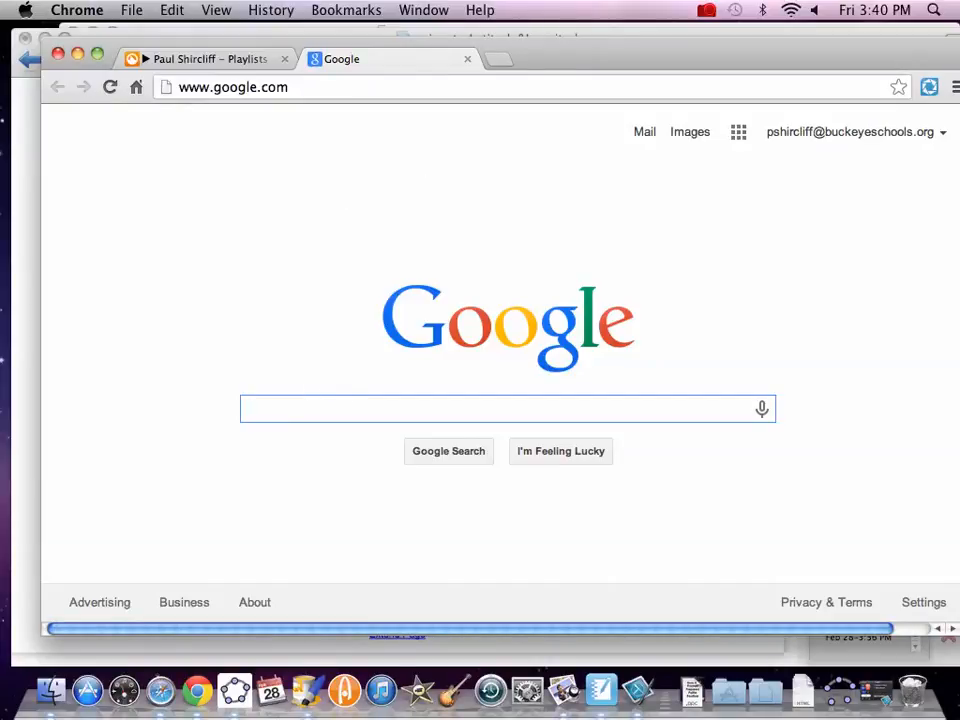
Step: Search 'akita coordinates' to get 39.7200° N, 140.1026° E
text(akita coordinates)
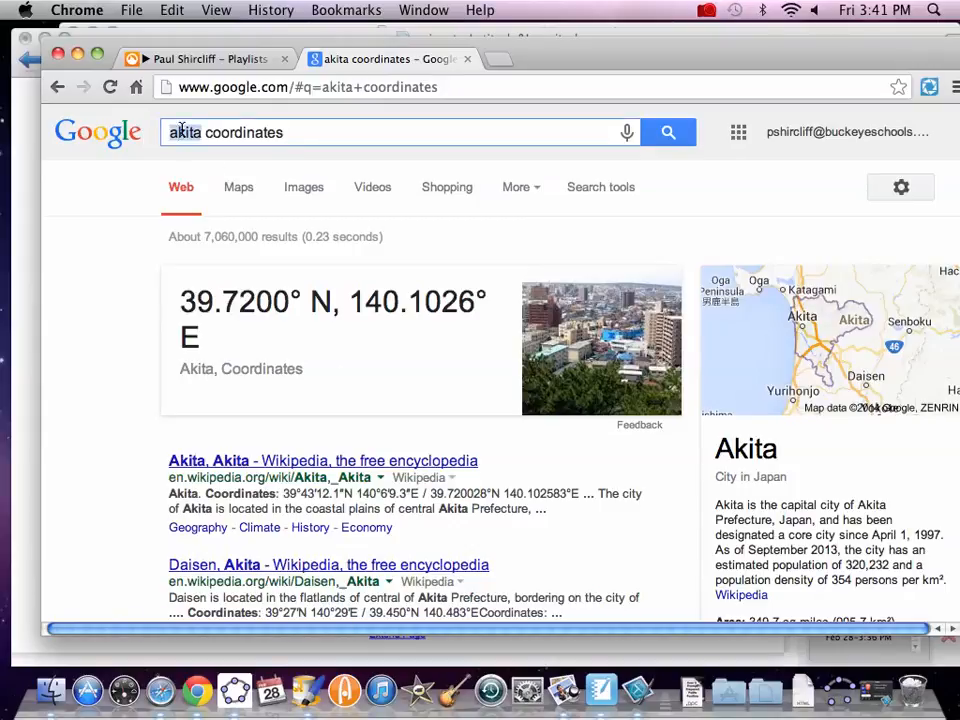
Step: Search Tokyo's coordinates, then replace 'tokyo' with Pusan to get 35.1794° N, 129.0756° E
text(tokyo)
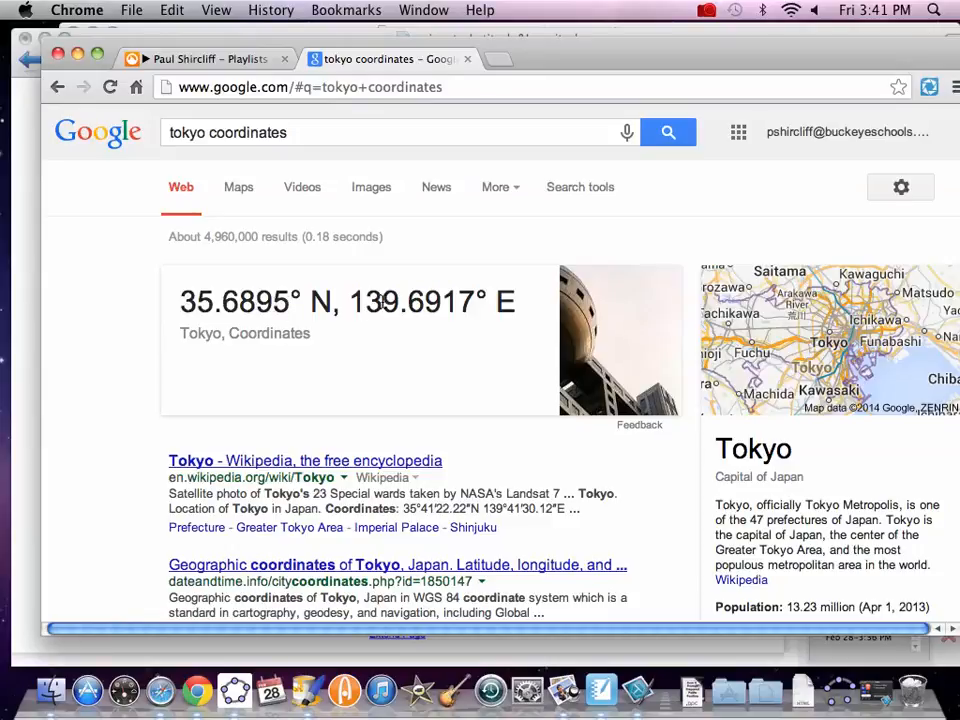
mouse_move(391, 349)
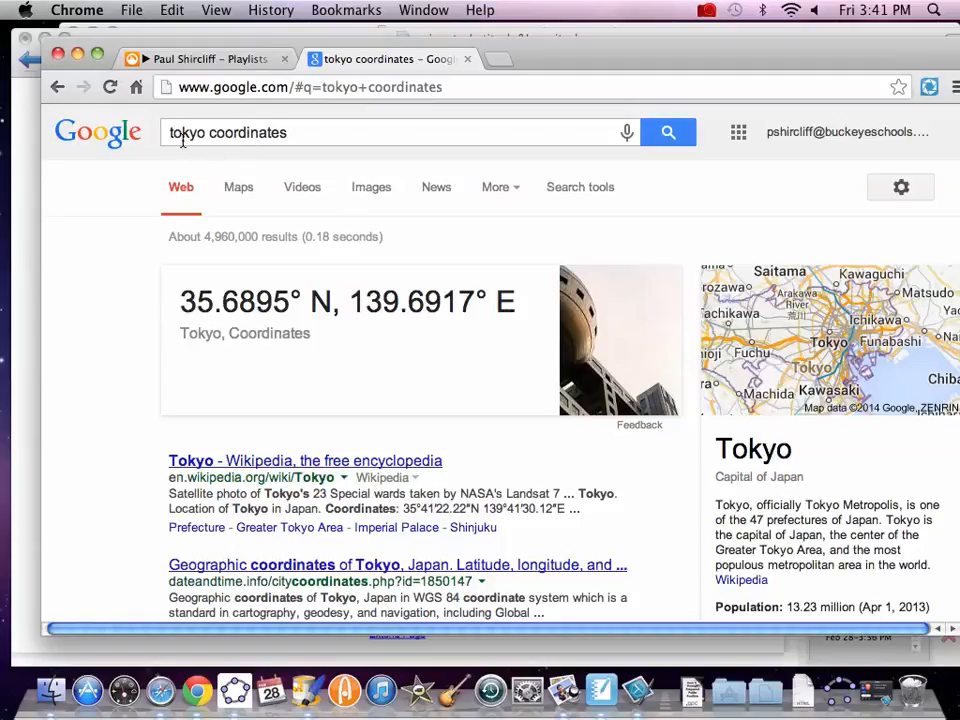
double_click(186, 132)
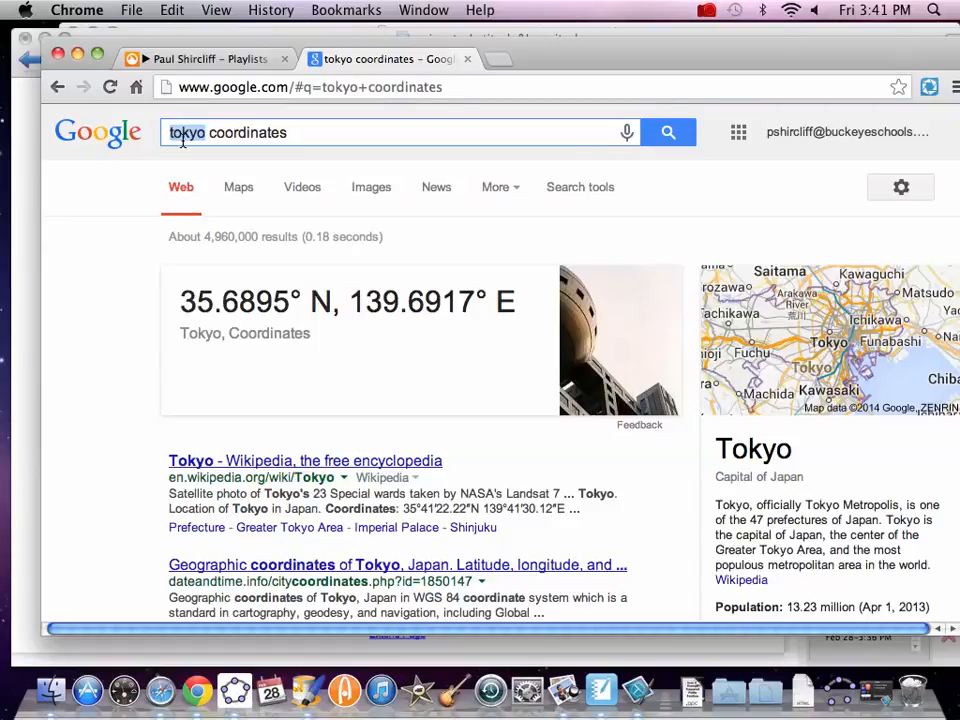
text(pusan)
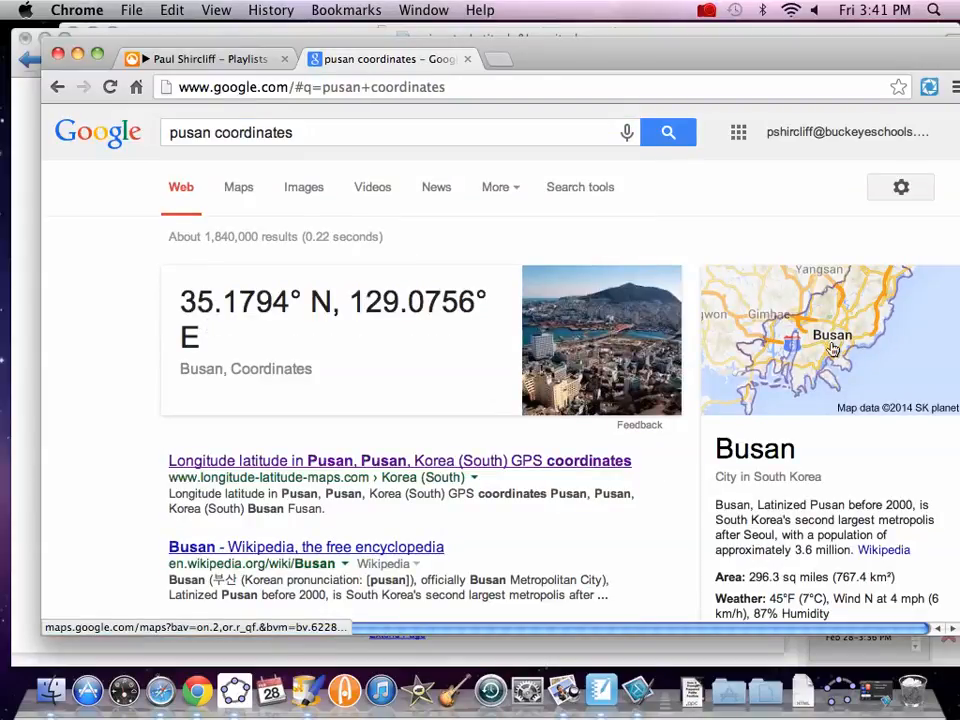
mouse_move(193, 310)
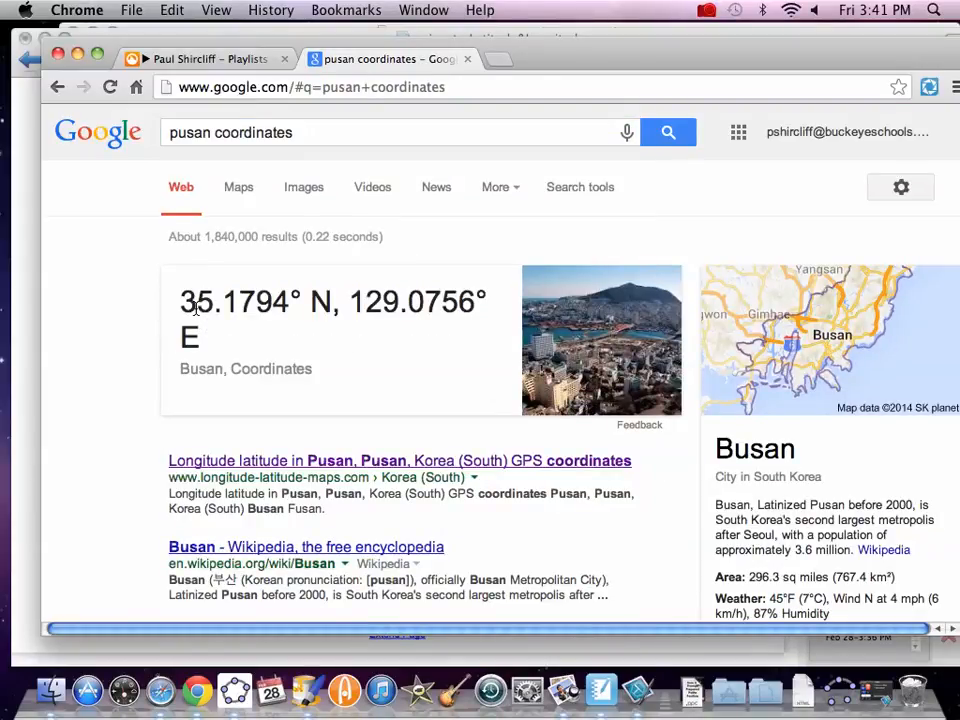
mouse_move(367, 320)
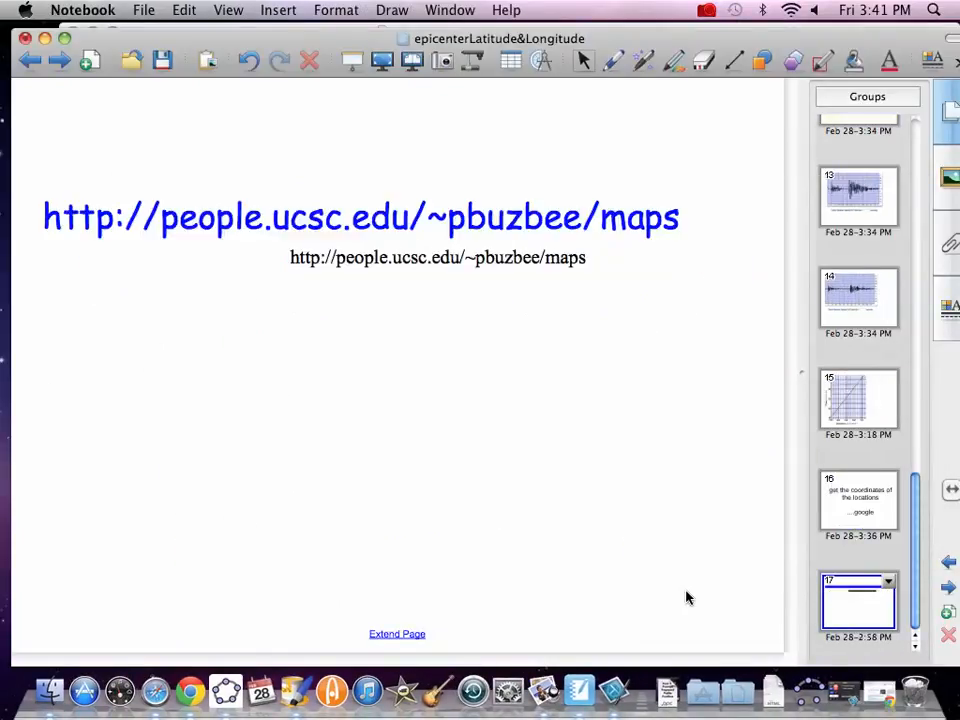
mouse_move(503, 562)
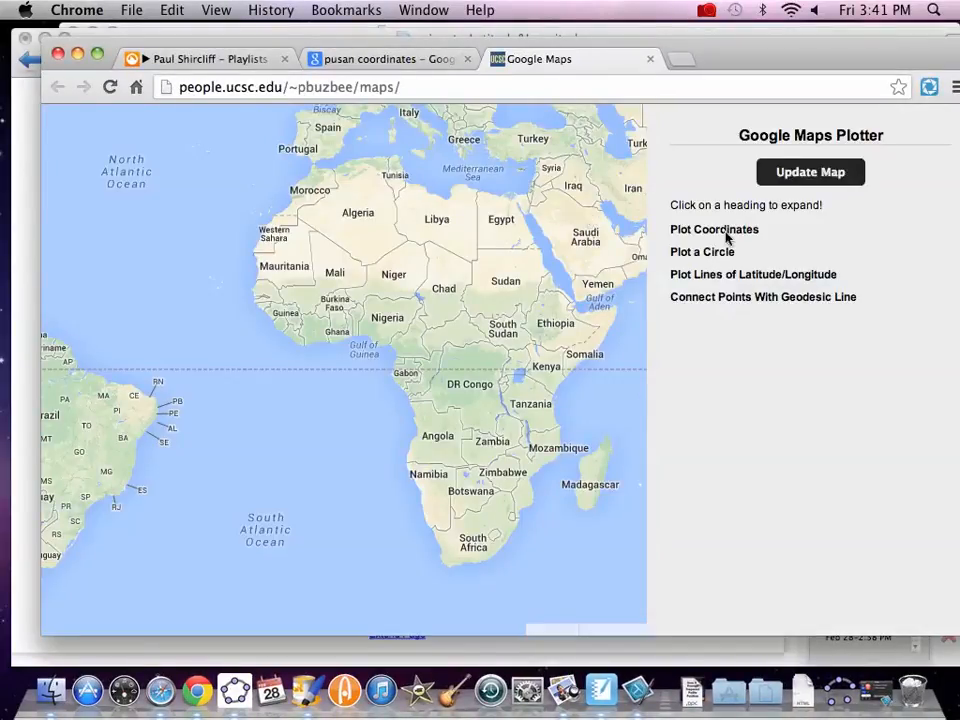
Step: Under Plot Coordinates, enter points 39.72,140.1; 35.7,139.7; and 35.2,129.1 on separate lines
click(714, 229)
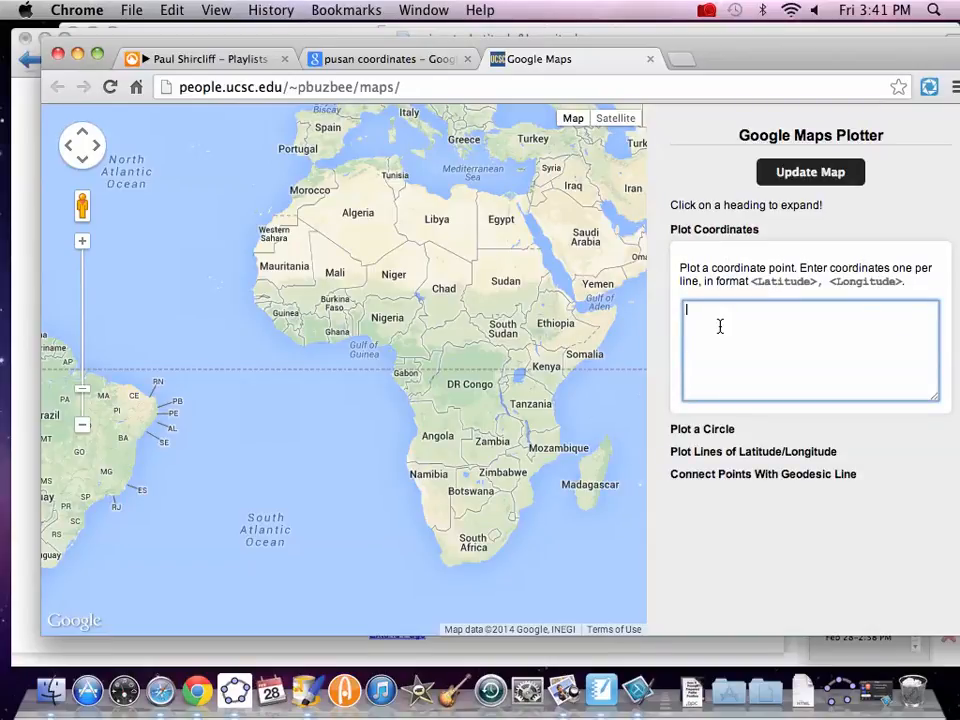
text(39.72)
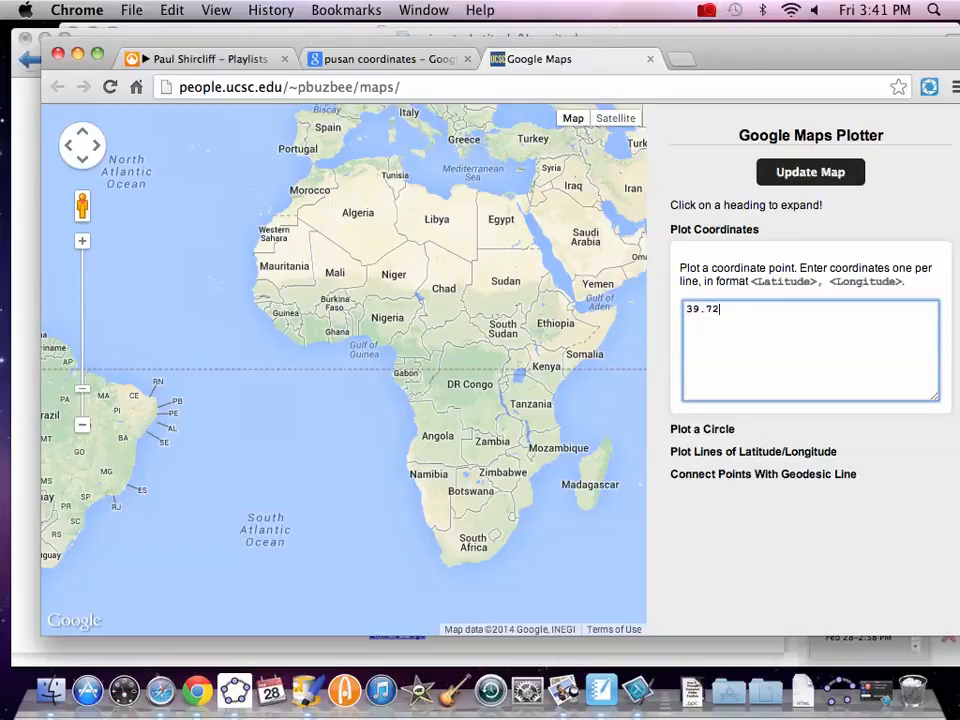
text(,)
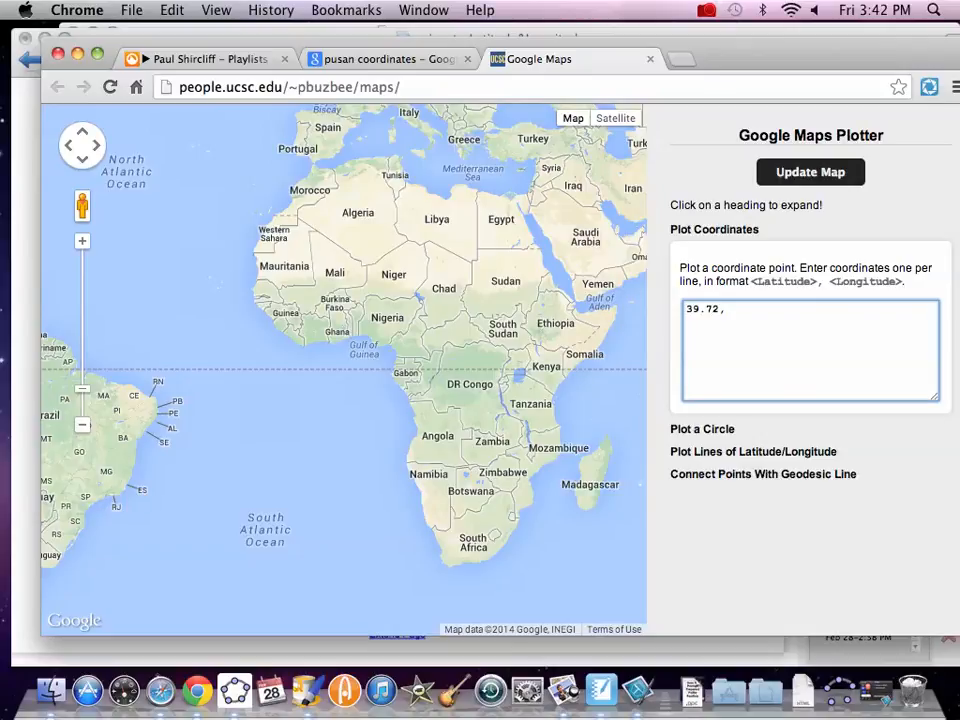
text(140.1)
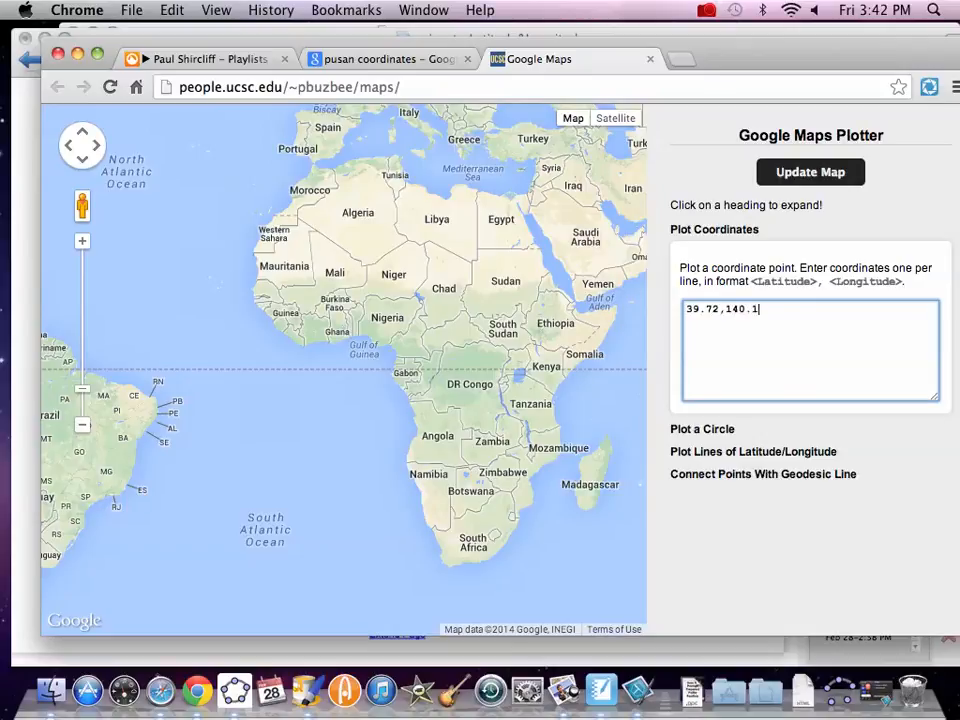
key(Return)
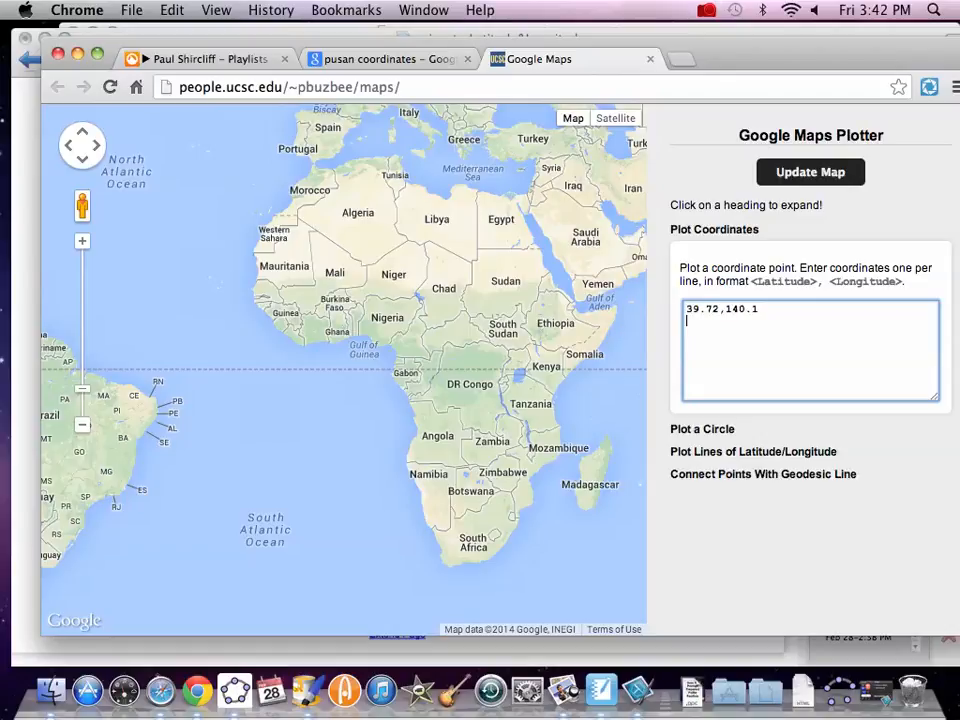
text(35.7,)
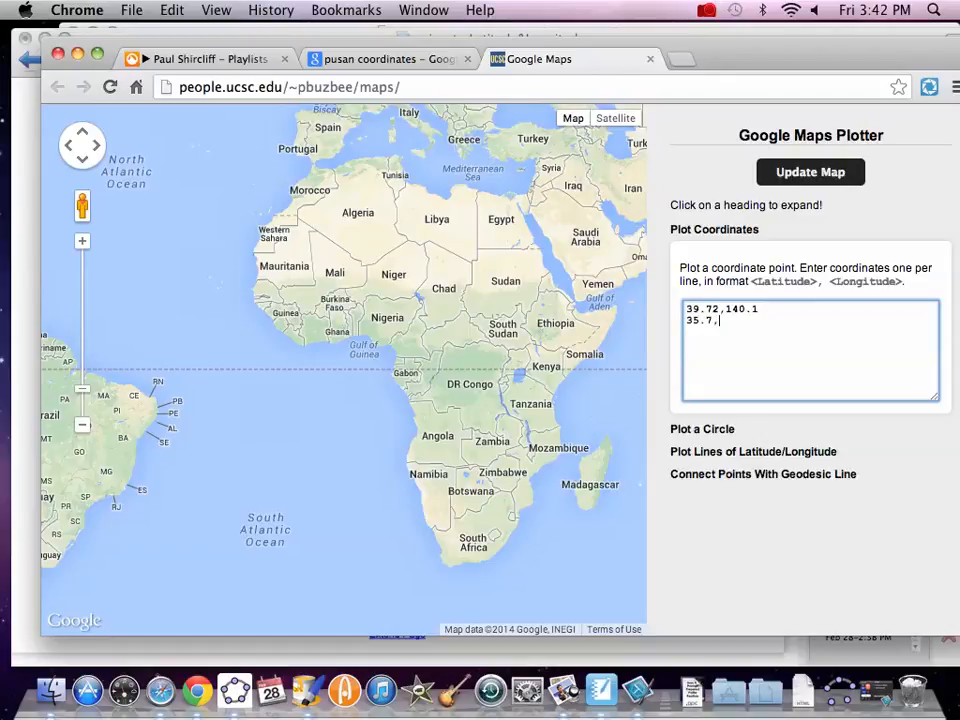
text(,139.7)
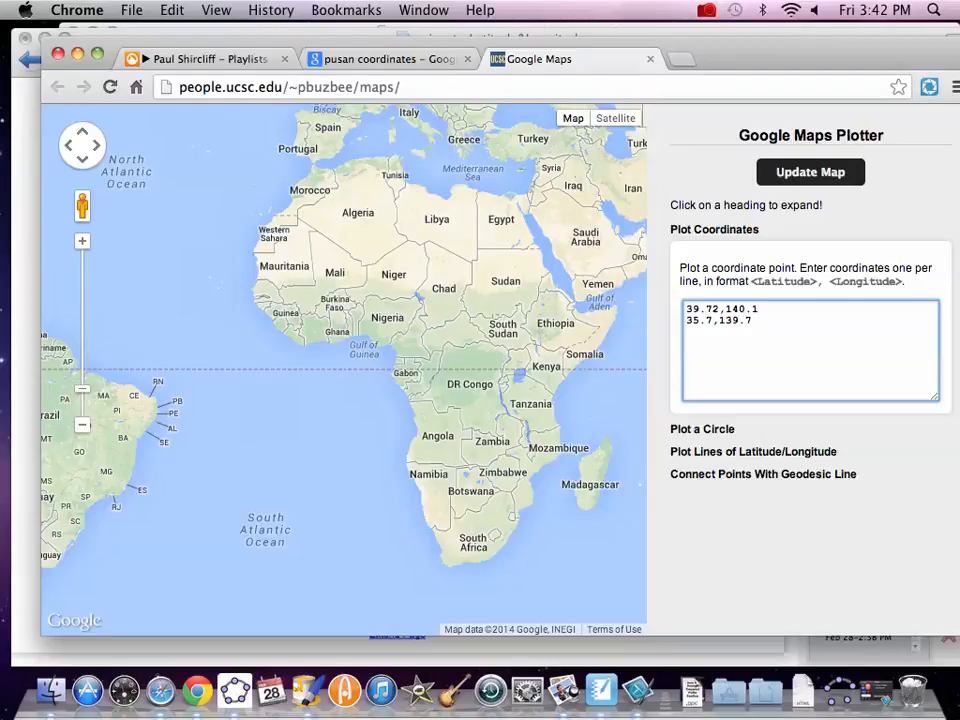
text(35.2)
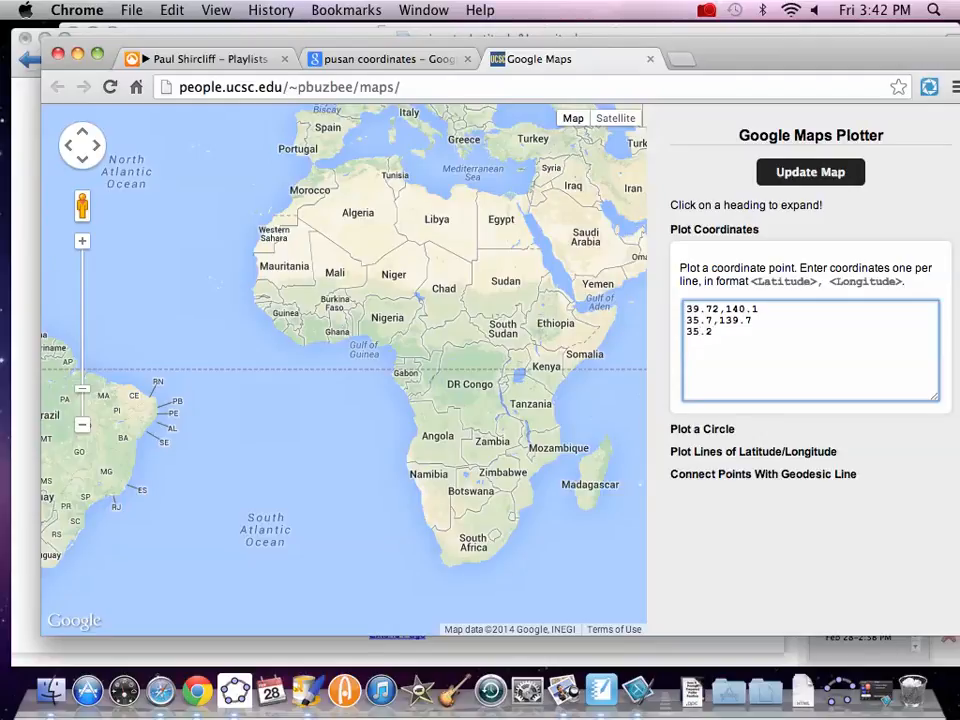
text(,)
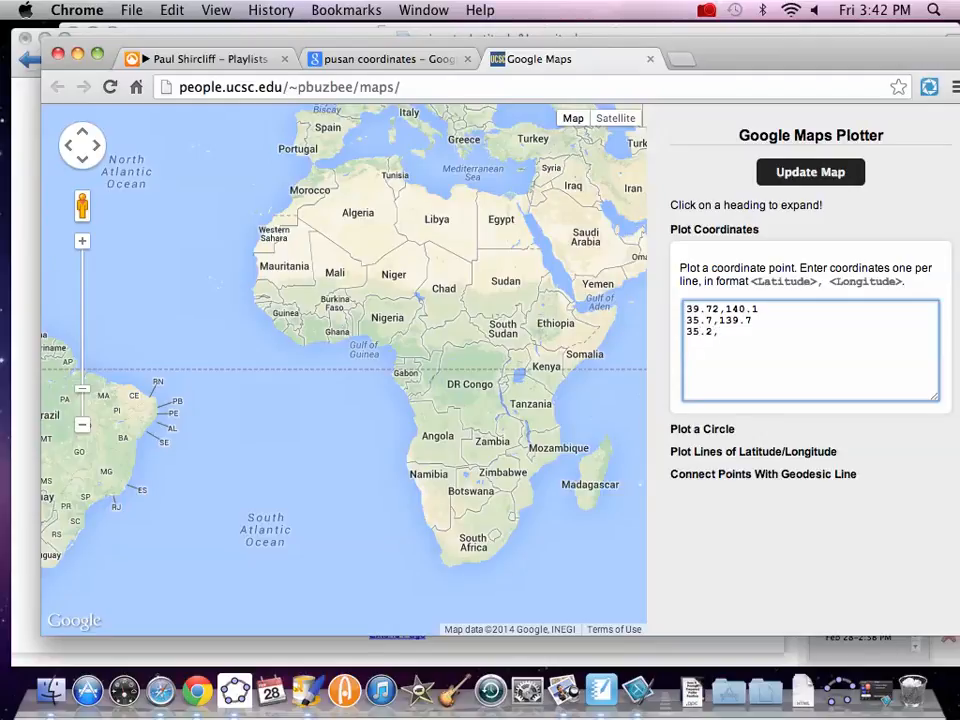
text(129.1)
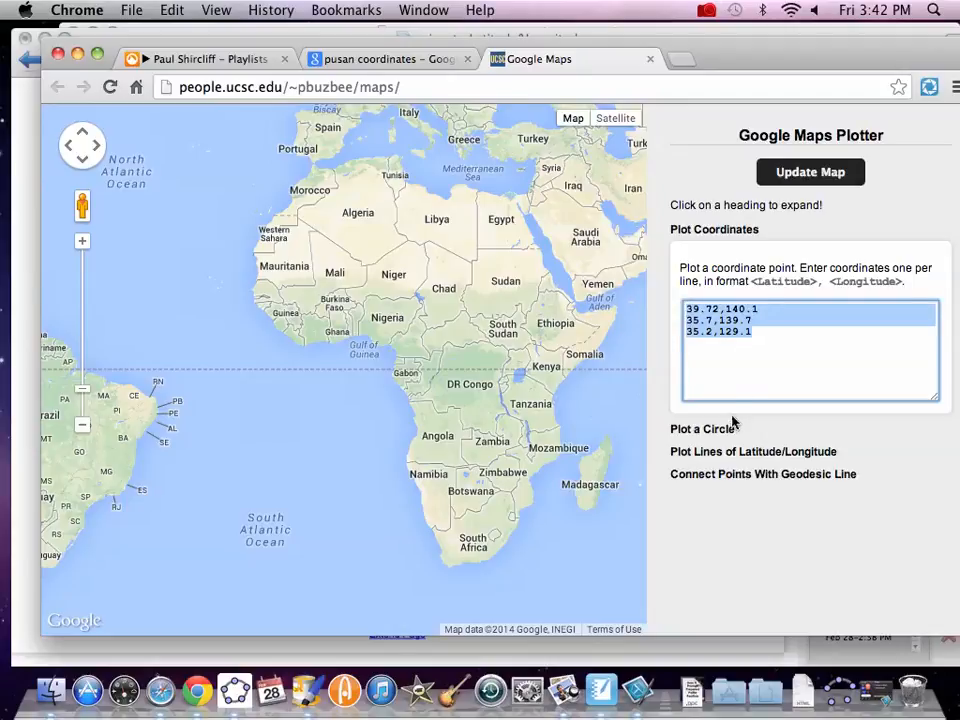
Step: Under Plot a Circle, give the three station lines radii 695, 430 and 545 km
click(704, 428)
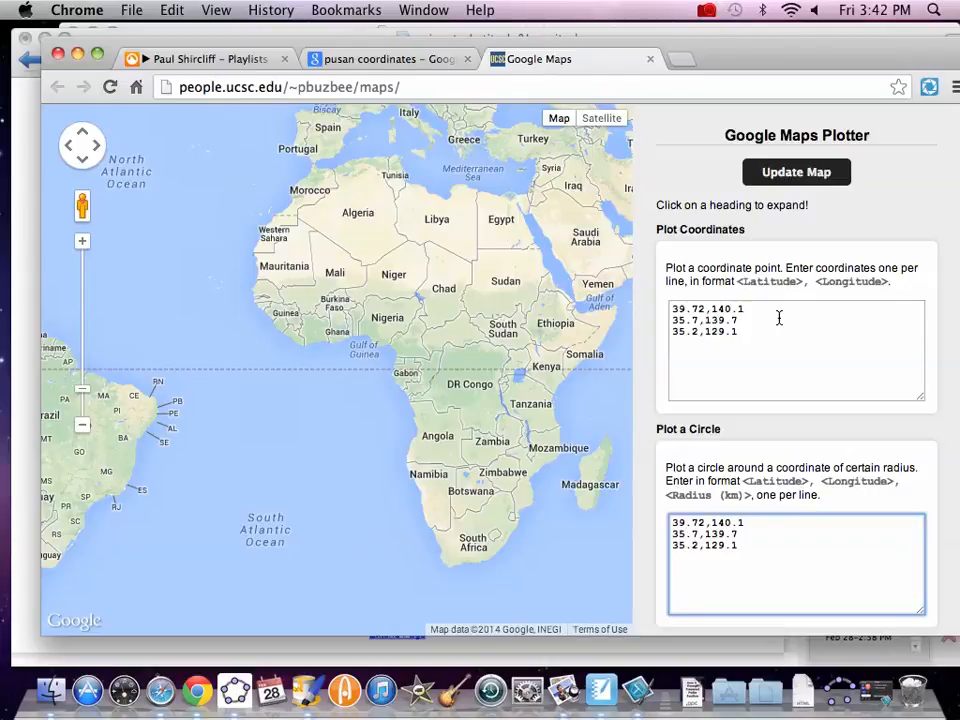
mouse_move(770, 297)
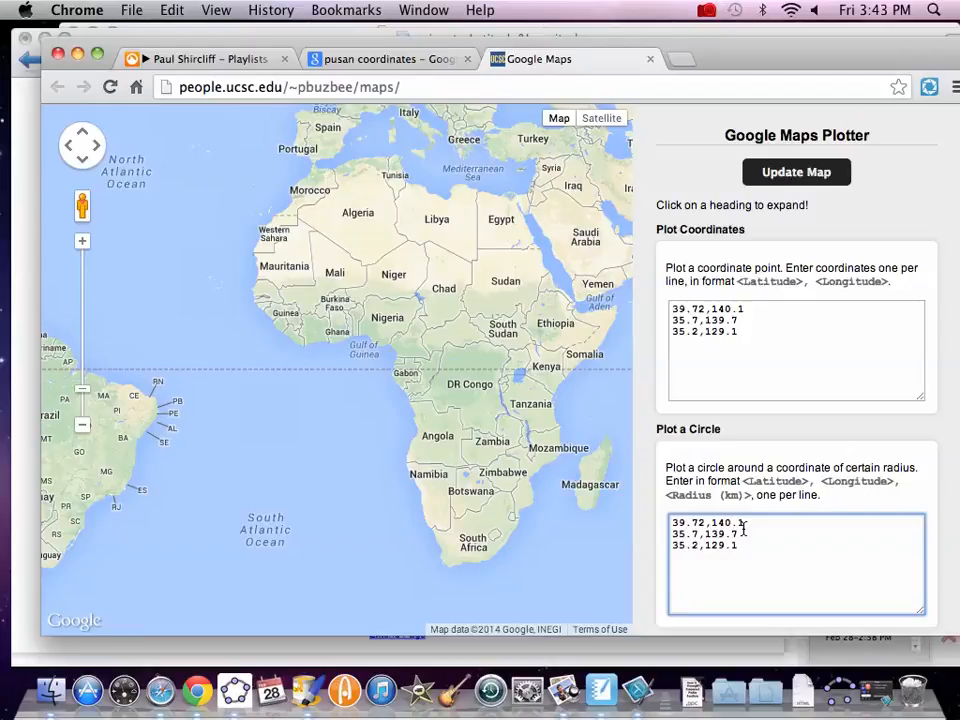
text(,)
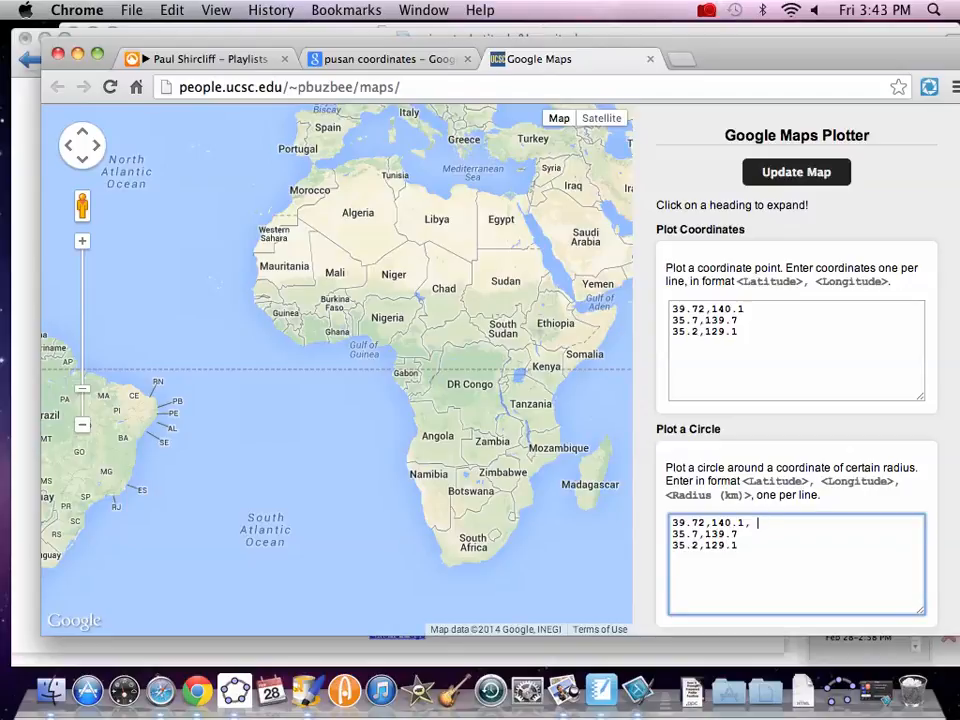
text(69)
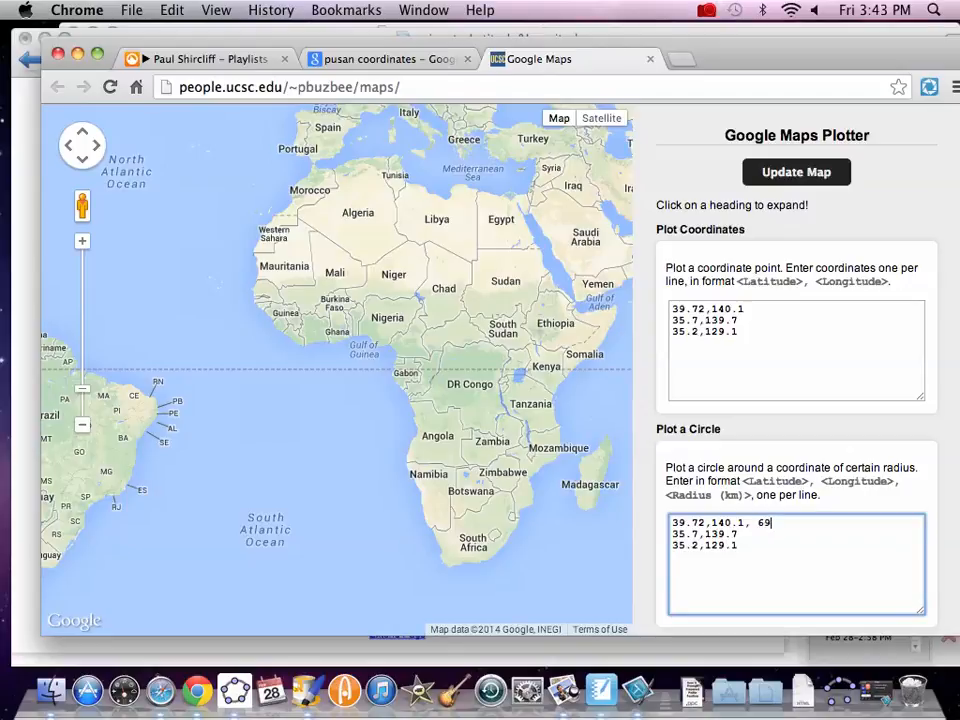
text(5)
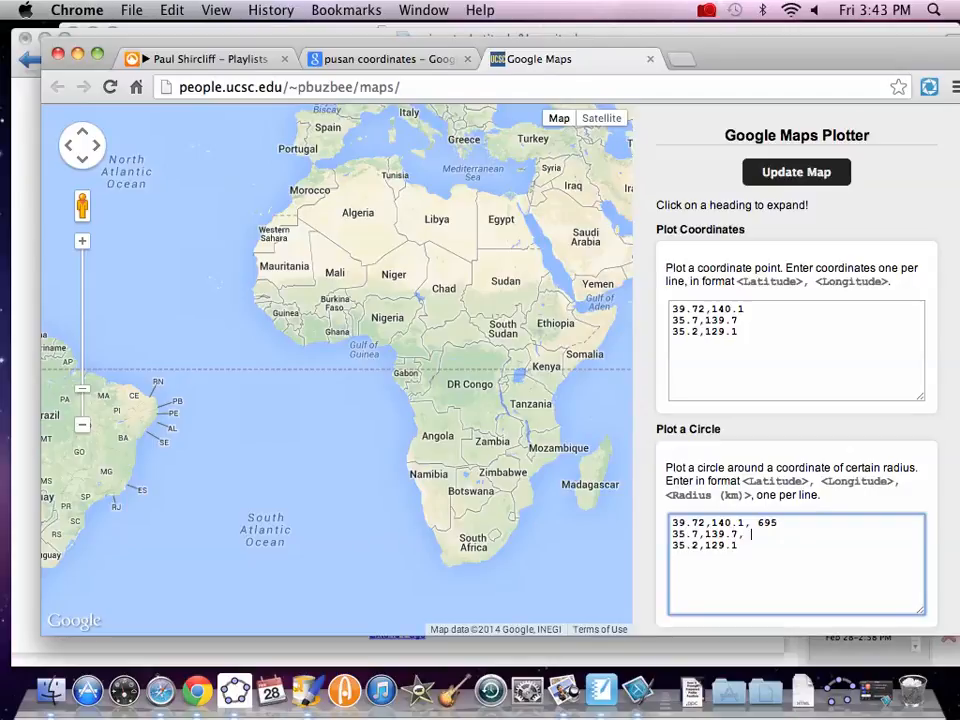
text(430)
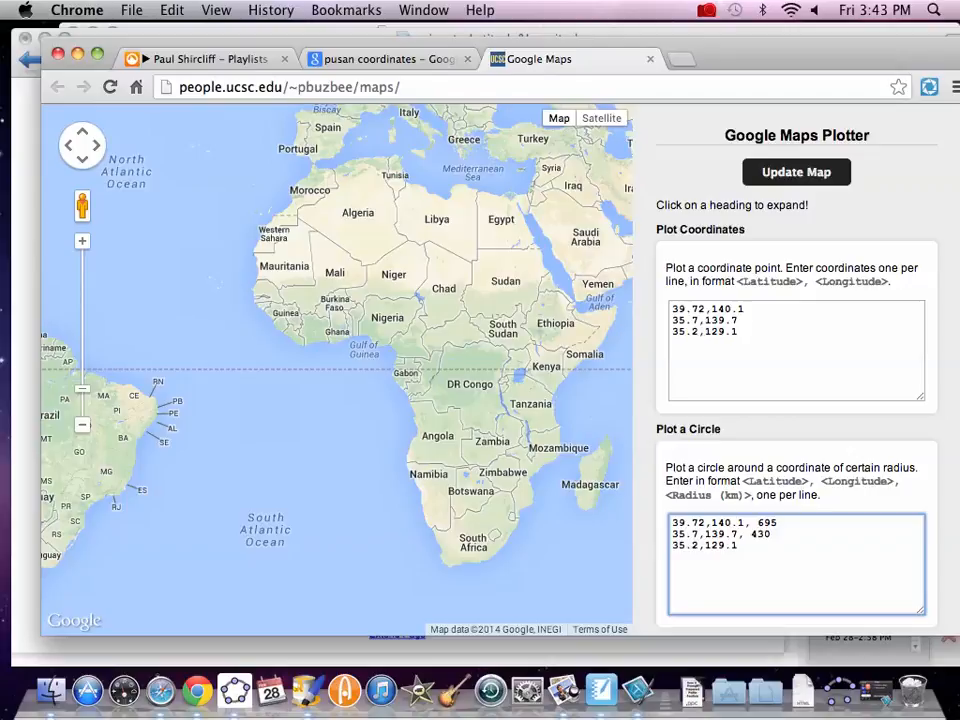
text(,)
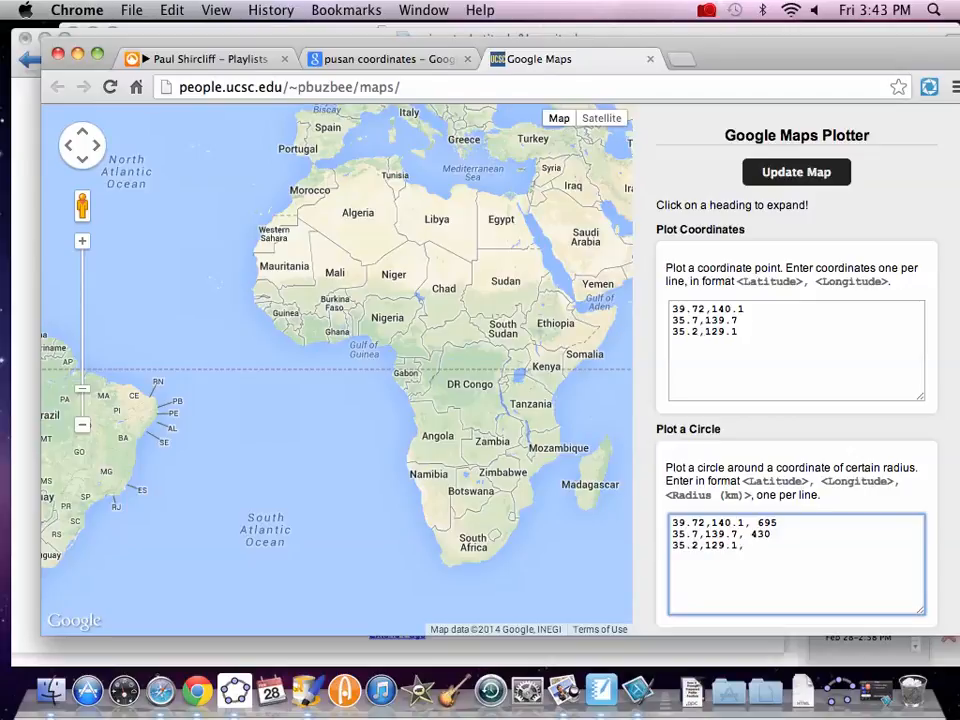
text(545)
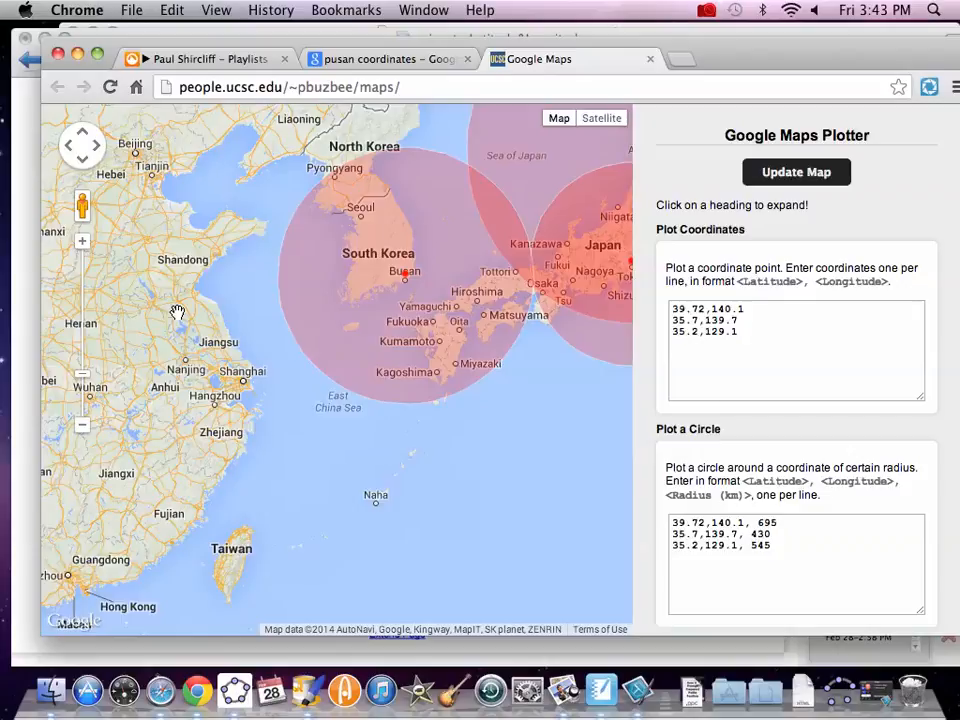
Step: Update the map so the three circles converge near Kyoto, Osaka and Takamatsu
click(82, 240)
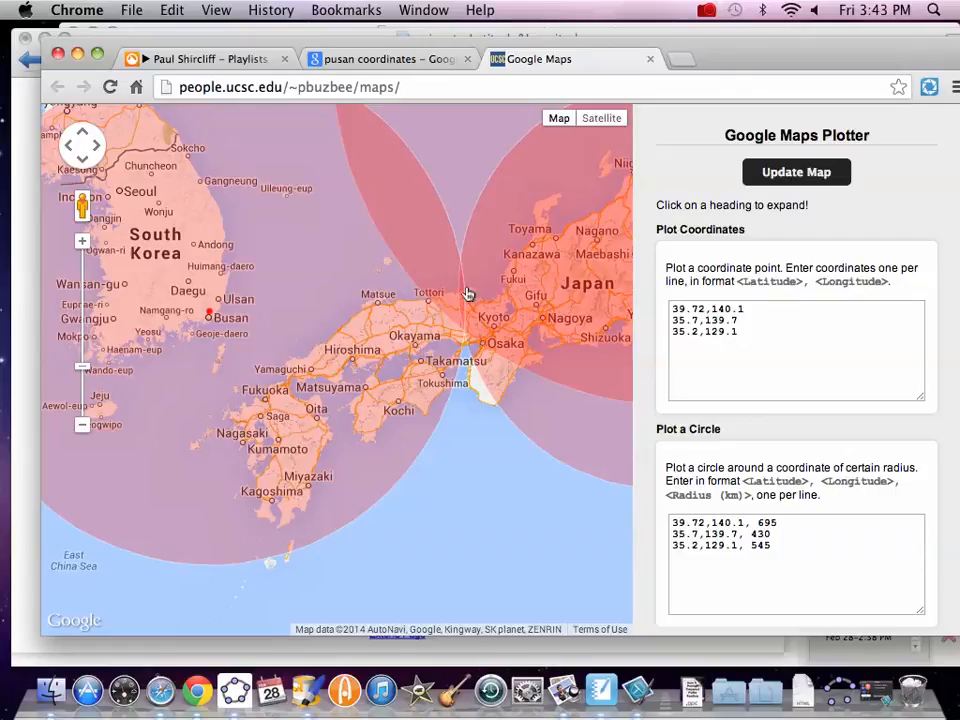
mouse_move(466, 337)
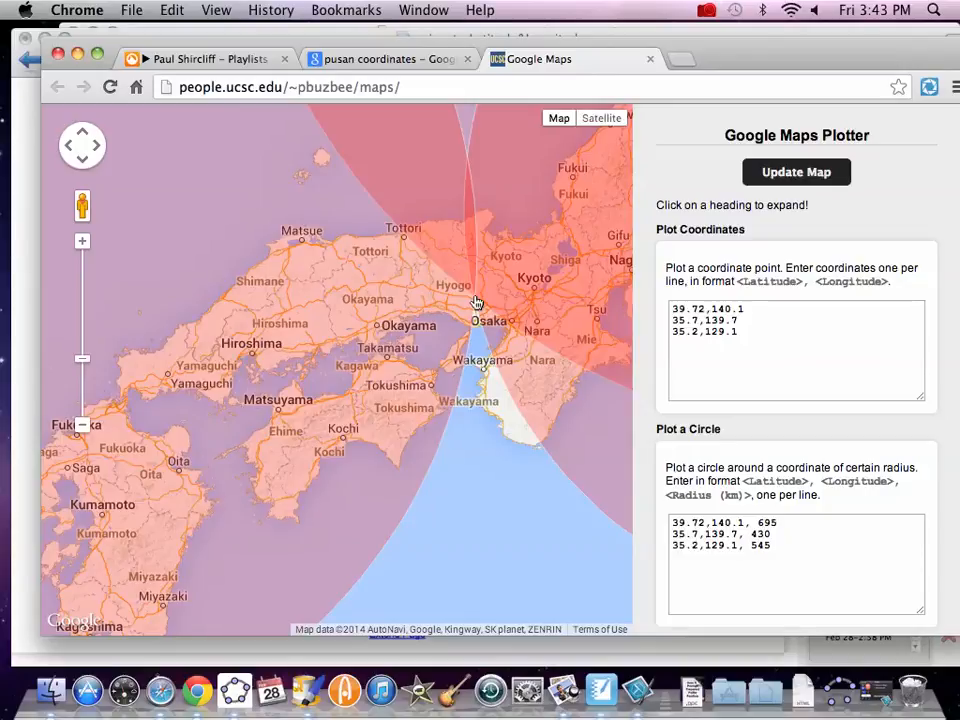
mouse_move(732, 15)
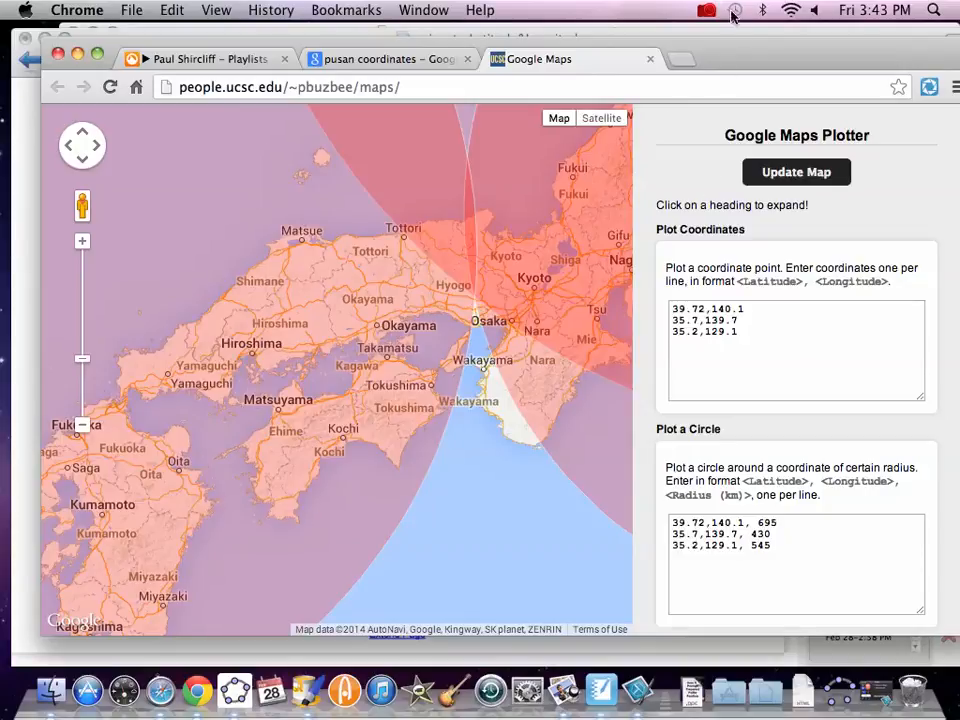